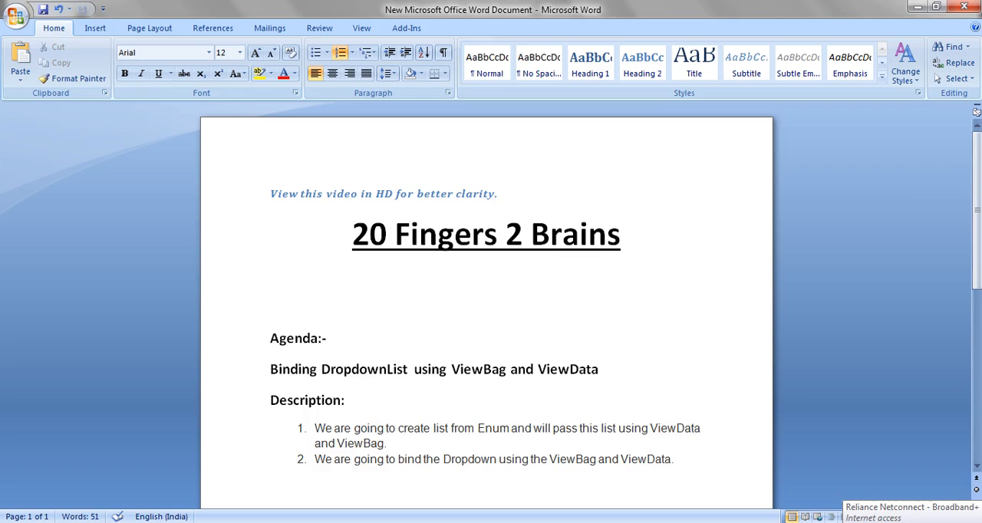
Leave the Word agenda and bring up DropdownController.cs in Visual Studio.
{"action": "left_click", "coordinate": [509, 428]}
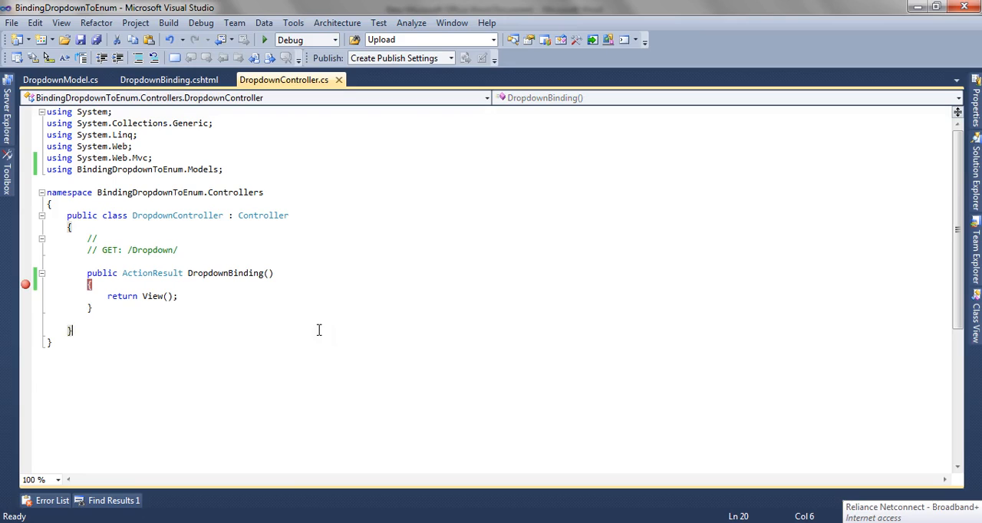
{"action": "left_click", "coordinate": [246, 272]}
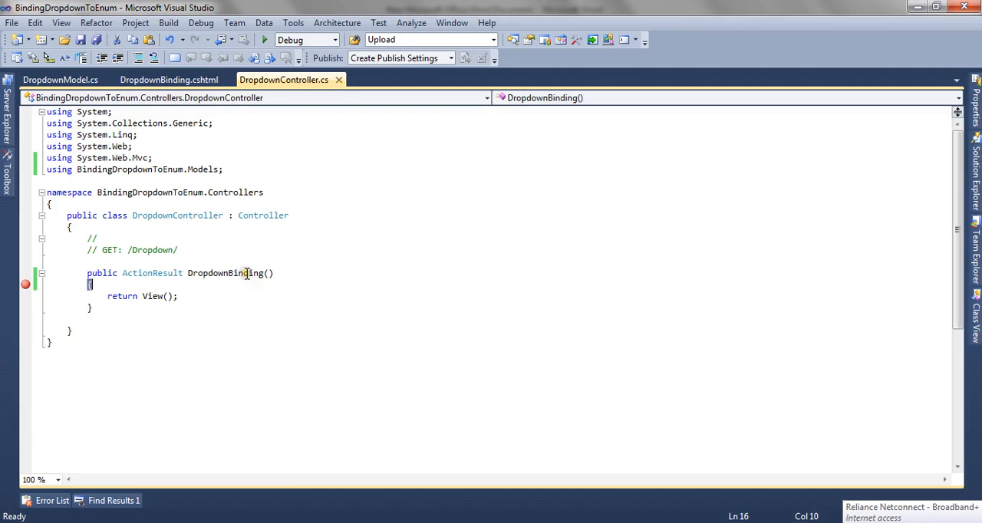
{"action": "double_click", "coordinate": [226, 273]}
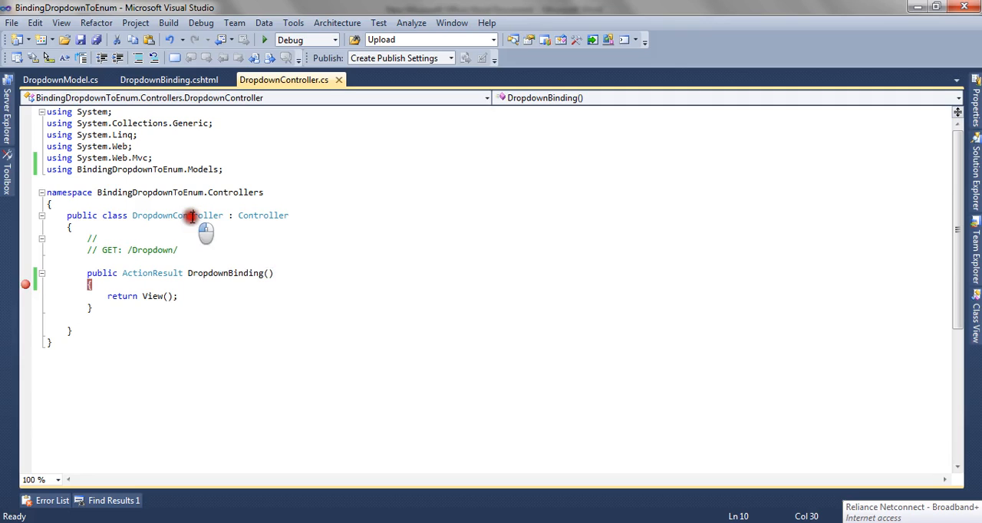
{"action": "left_click", "coordinate": [270, 138]}
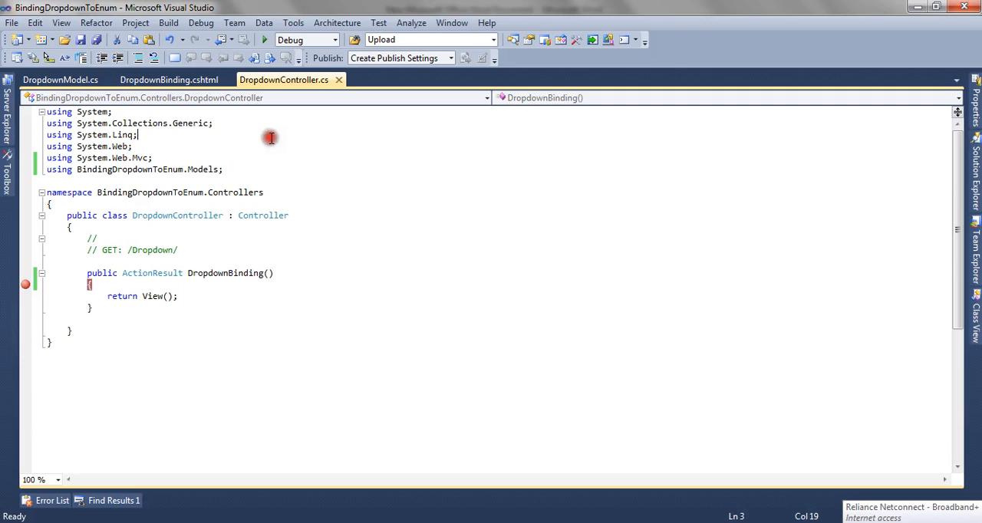
{"action": "left_click", "coordinate": [168, 79]}
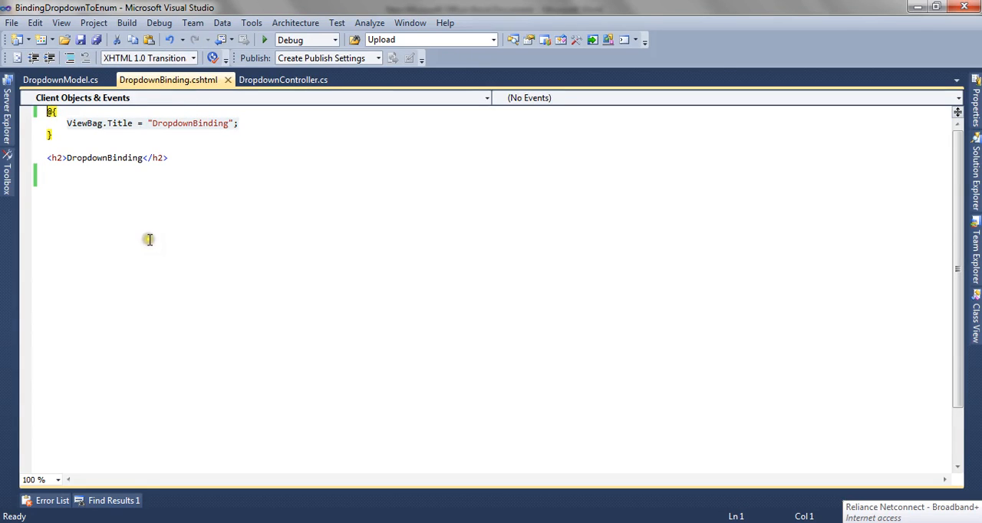
{"action": "left_click", "coordinate": [47, 179]}
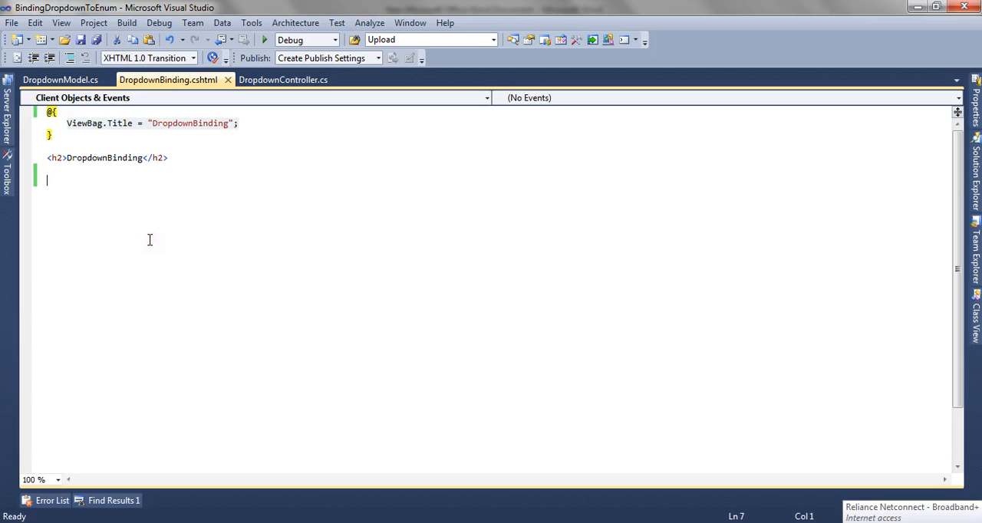
{"action": "left_click", "coordinate": [283, 80]}
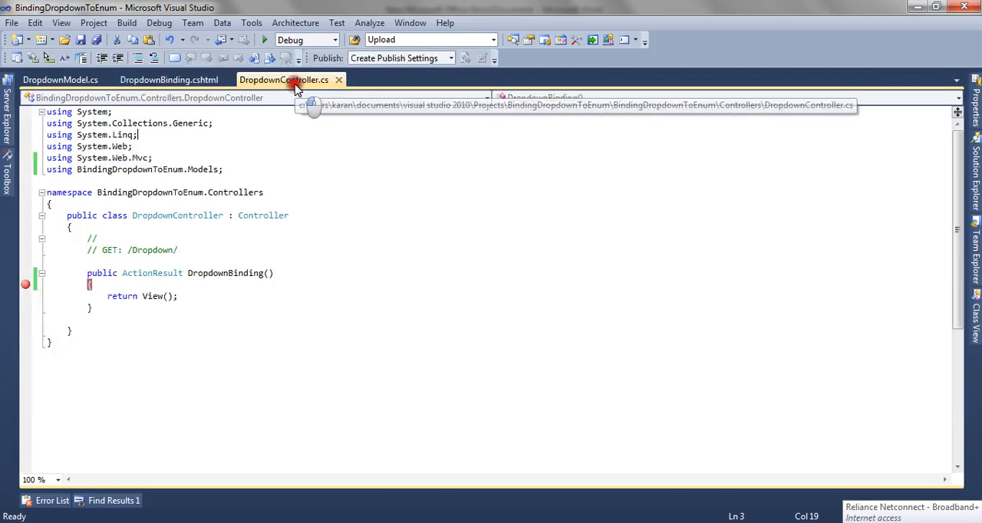
{"action": "left_click", "coordinate": [164, 296]}
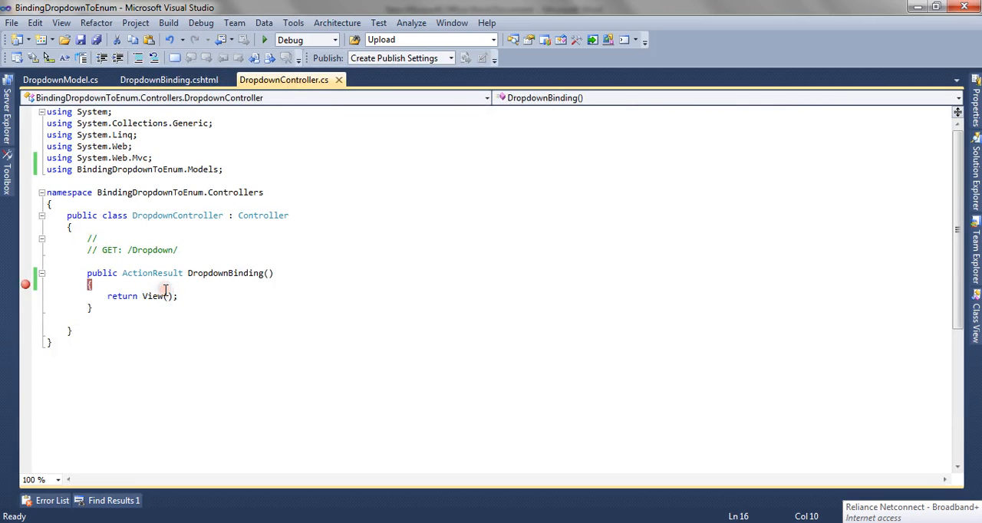
In DropdownBinding(), write ViewBag.playerList = Enum.GetValues(typeof(players)).Cast<players>.
{"action": "type", "text": "ViewBag"}
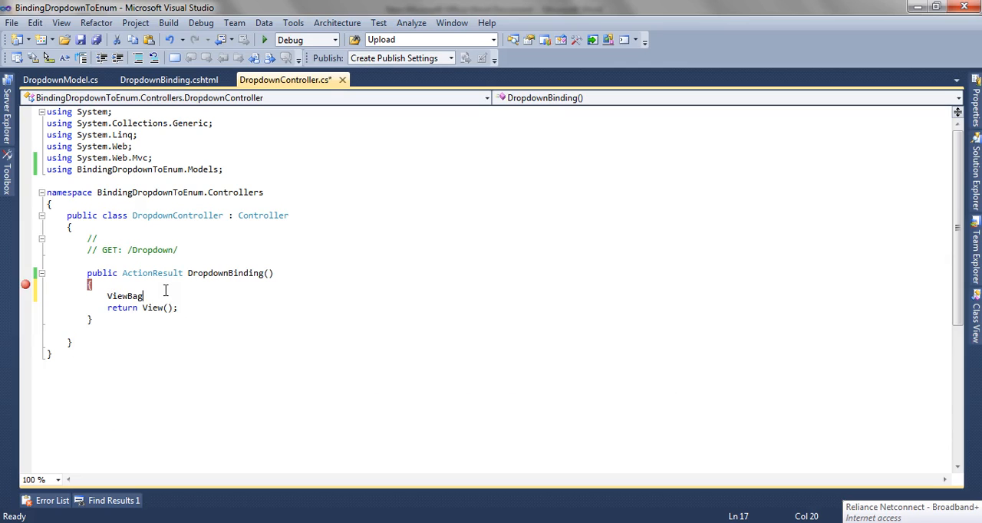
{"action": "type", "text": ".player"}
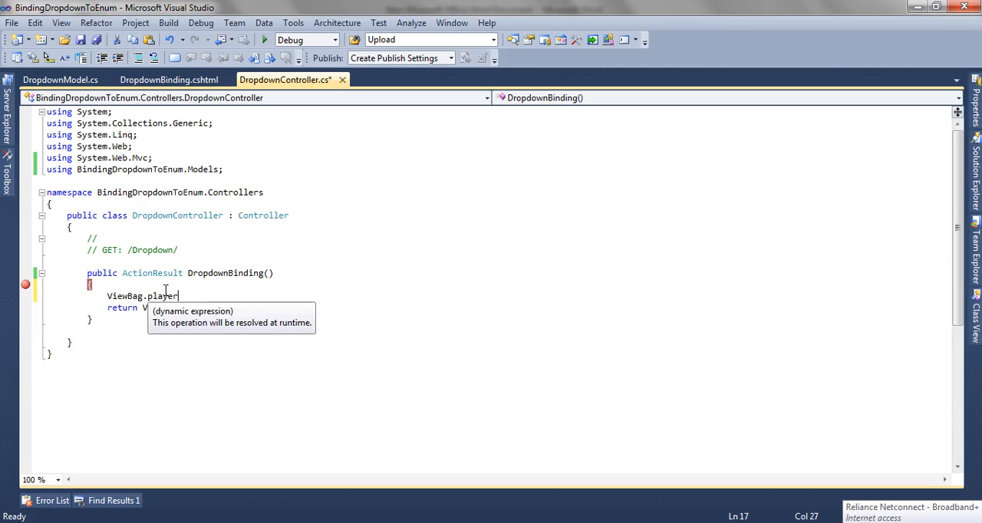
{"action": "type", "text": "List"}
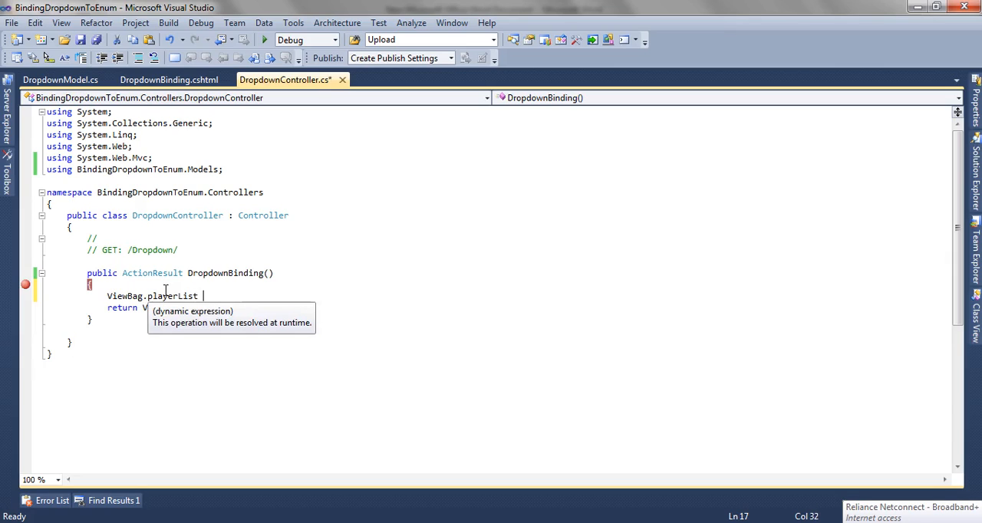
{"action": "type", "text": "="}
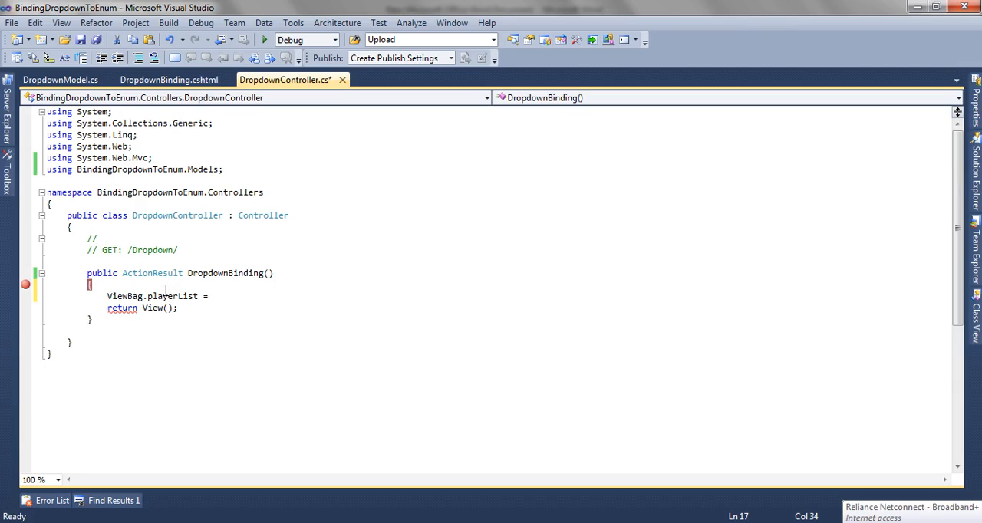
{"action": "type", "text": "enum"}
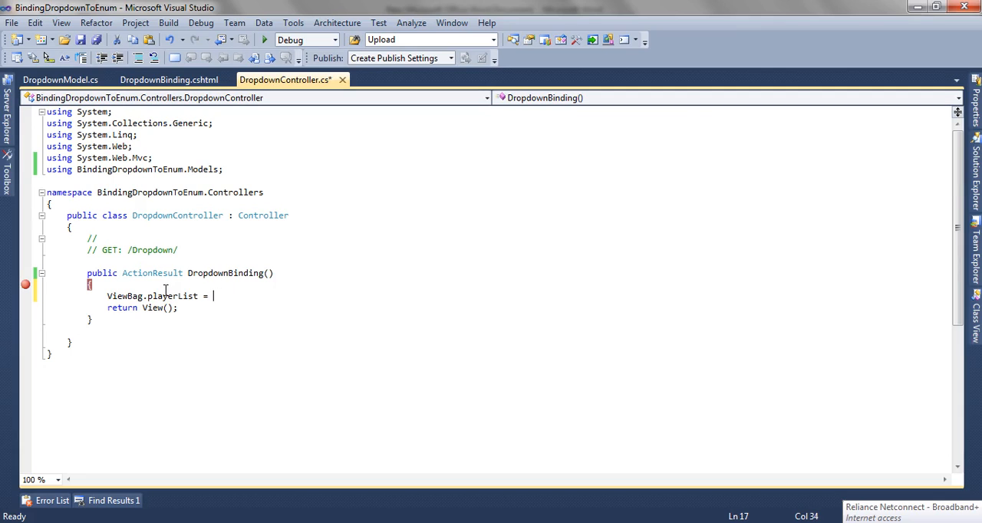
{"action": "type", "text": "Enum"}
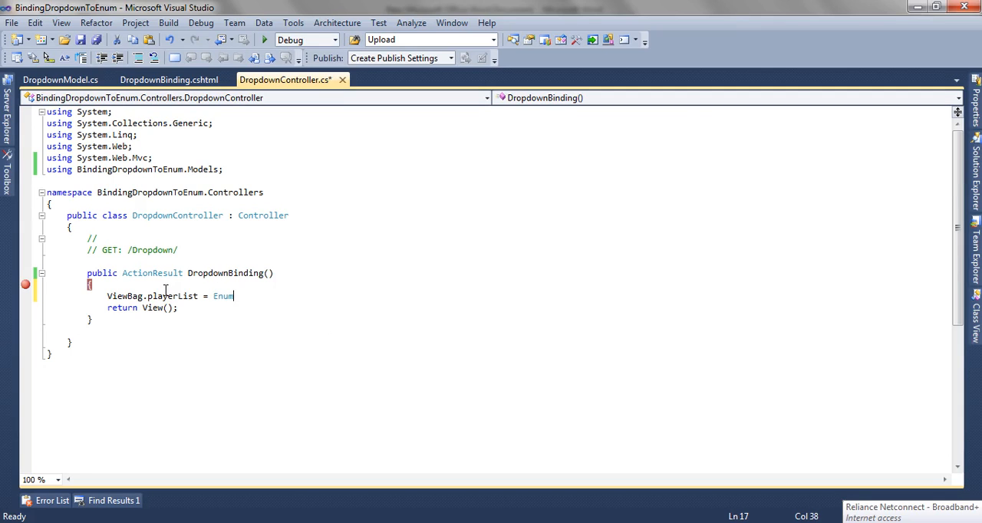
{"action": "type", "text": ".GetValues"}
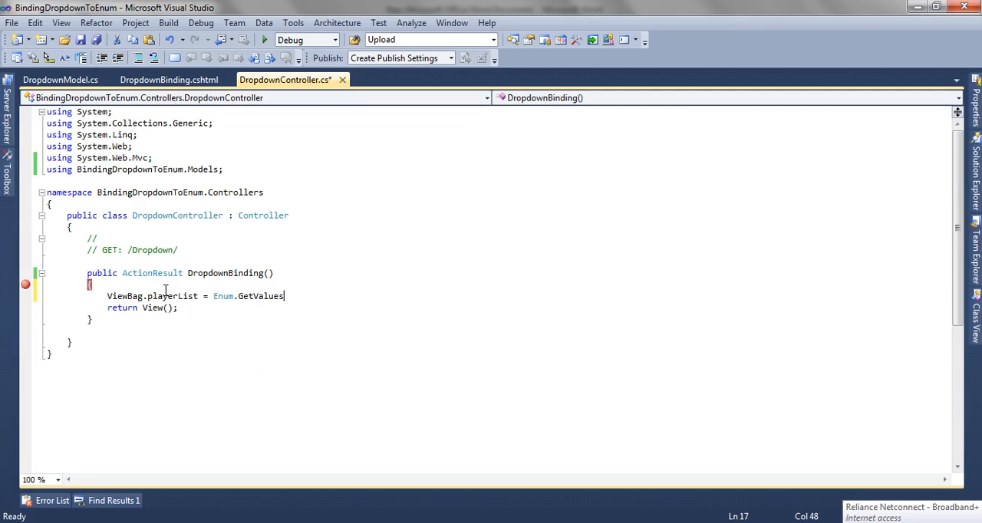
{"action": "type", "text": "(typeof("}
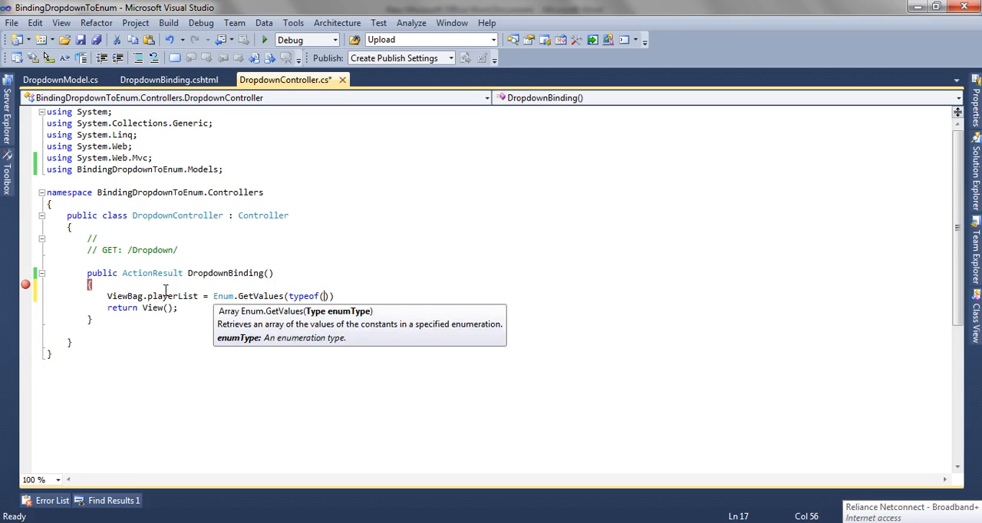
{"action": "type", "text": "players"}
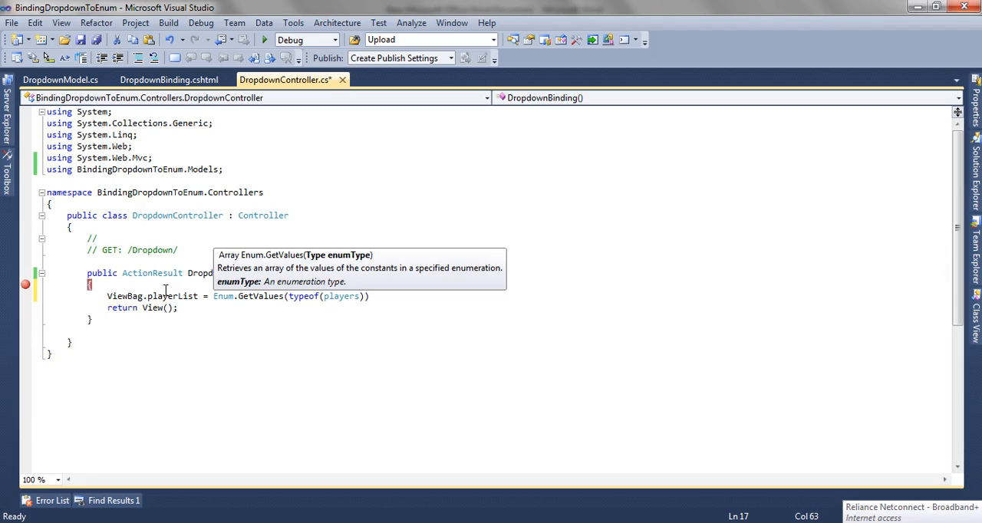
{"action": "type", "text": ".ca"}
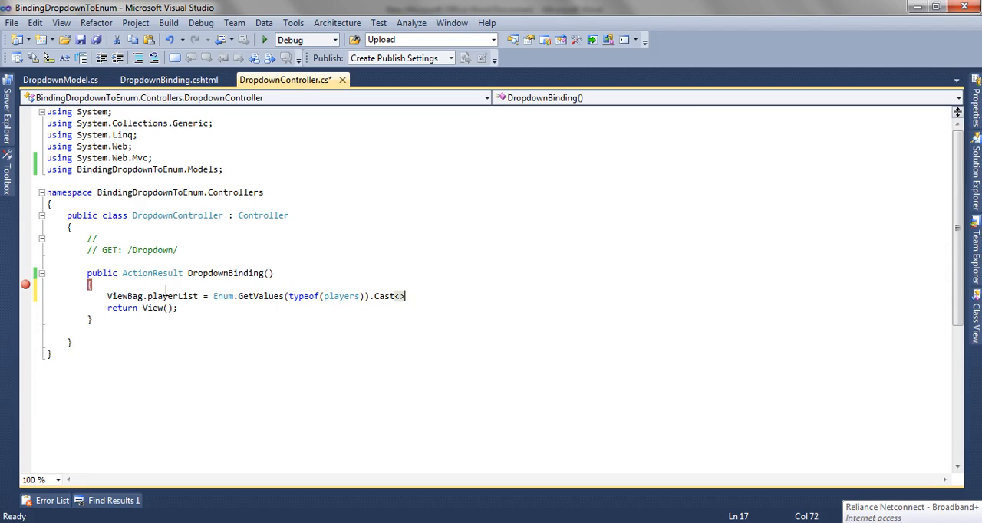
{"action": "type", "text": "players"}
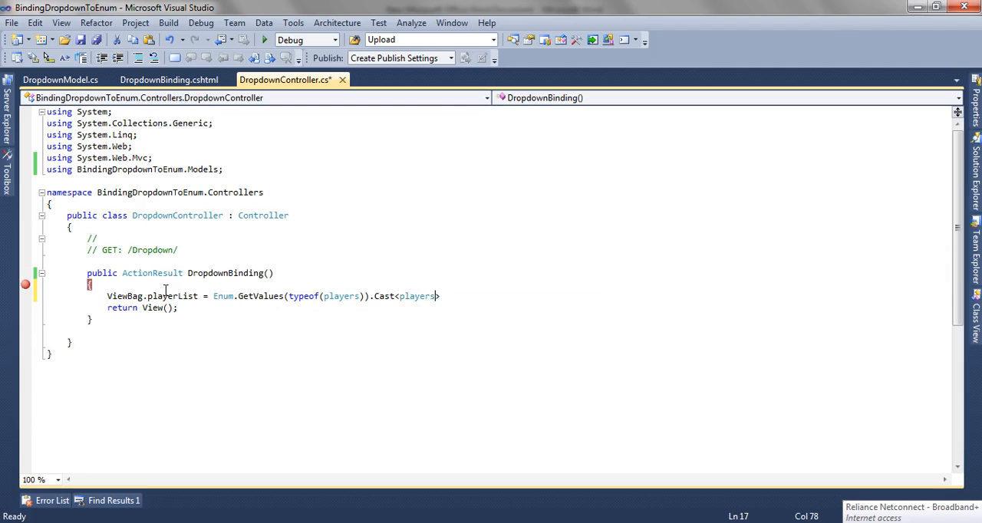
{"action": "type", "text": ">"}
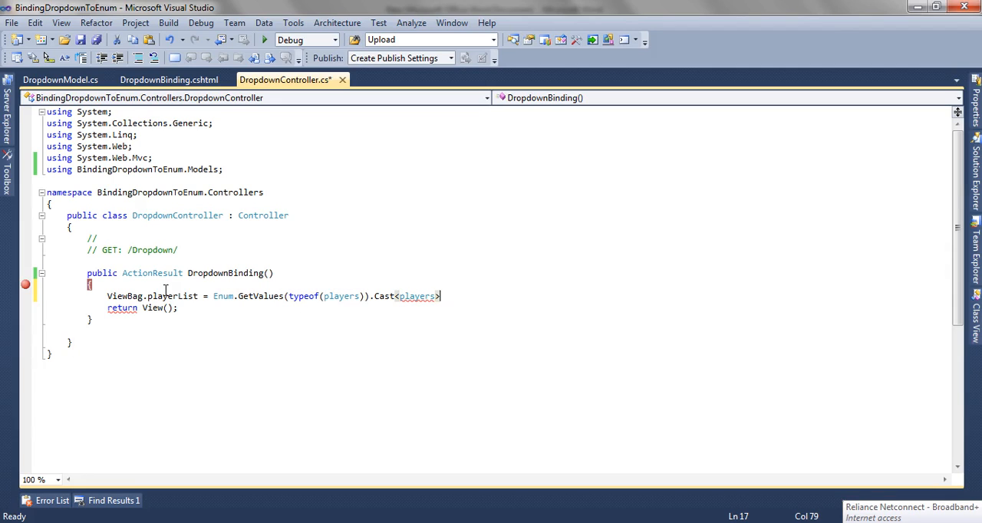
Append .Select(c => new SelectListItem { Text = c.ToString(), Value = c.ToString() }) and save.
{"action": "type", "text": "().select("}
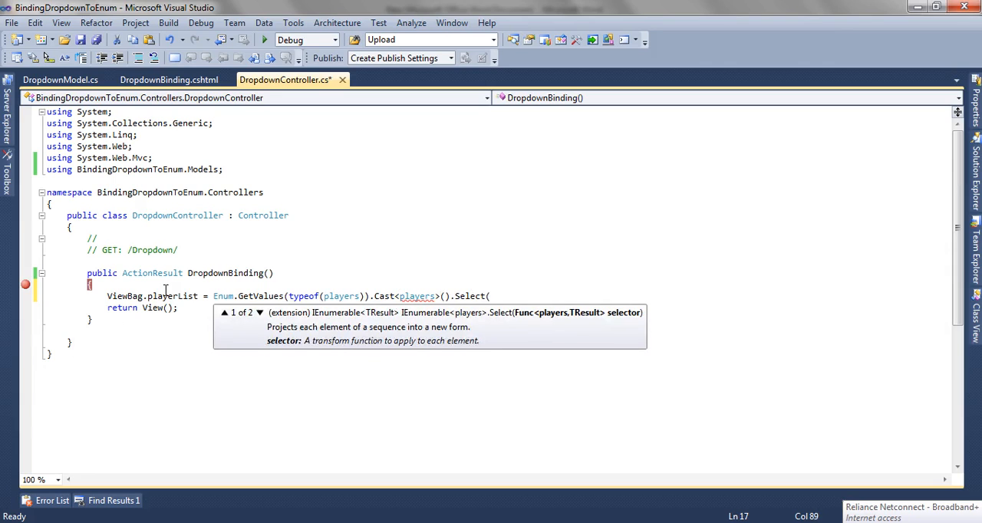
{"action": "type", "text": "c ="}
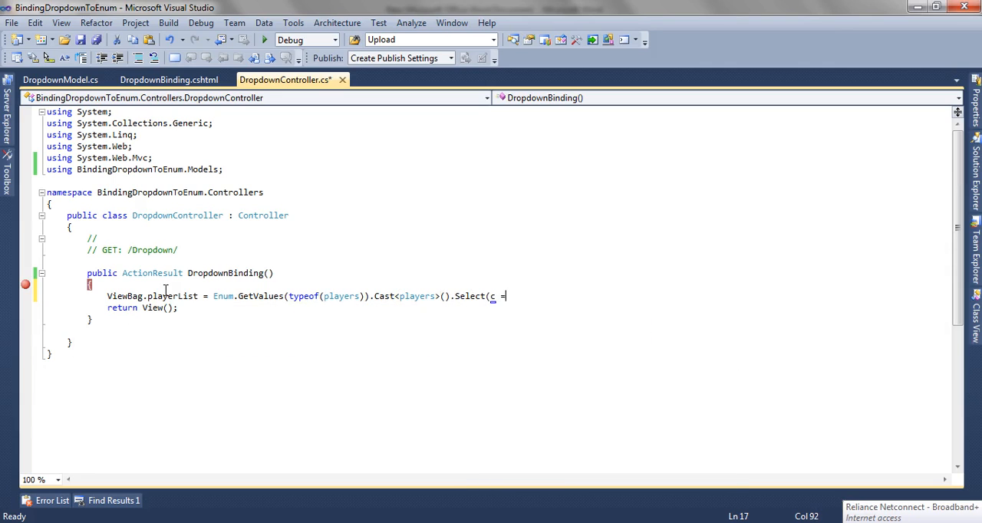
{"action": "type", "text": "=> new"}
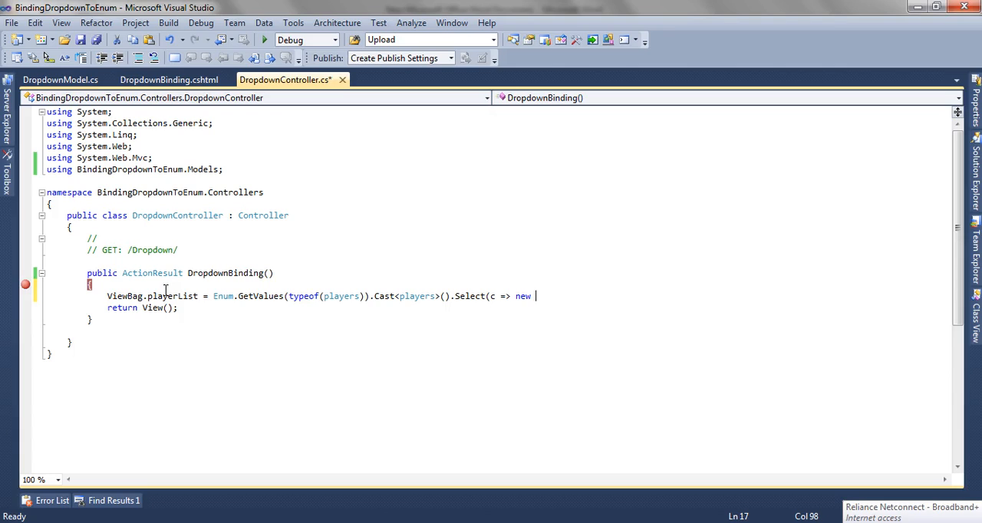
{"action": "type", "text": "SelectListItem"}
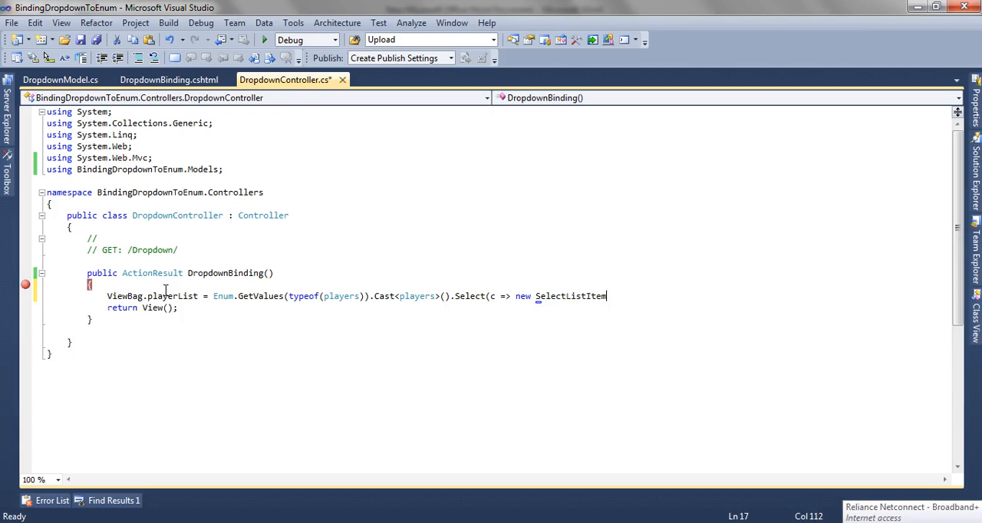
{"action": "type", "text": "{}"}
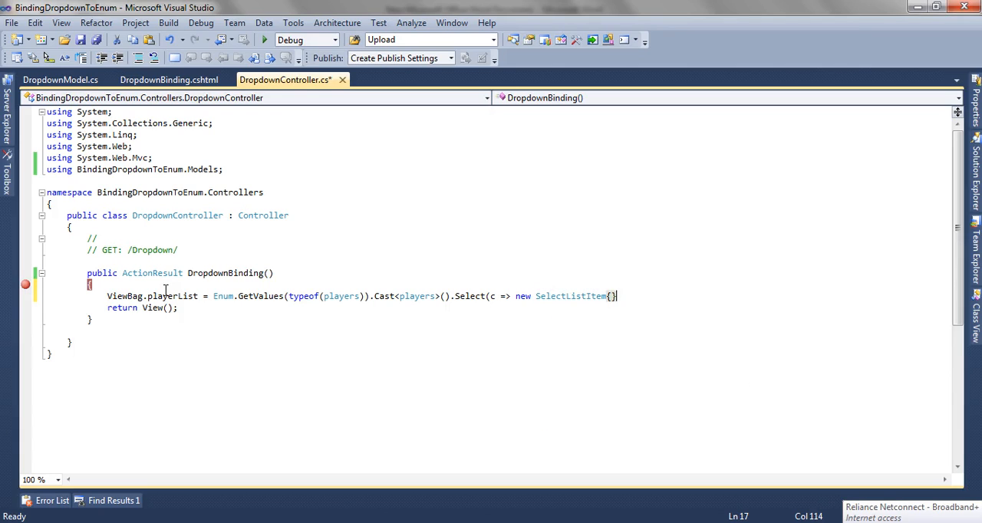
{"action": "type", "text": "c.ToString("}
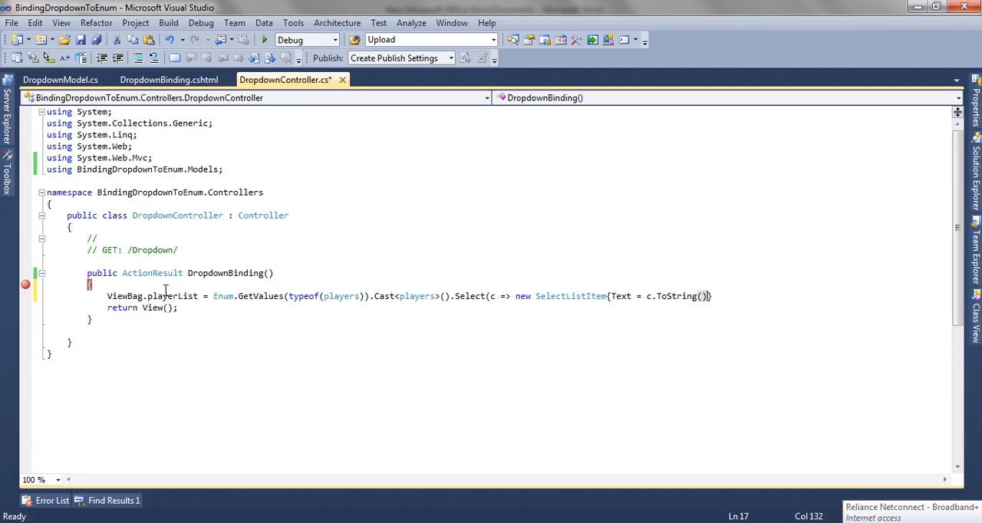
{"action": "type", "text": ",va"}
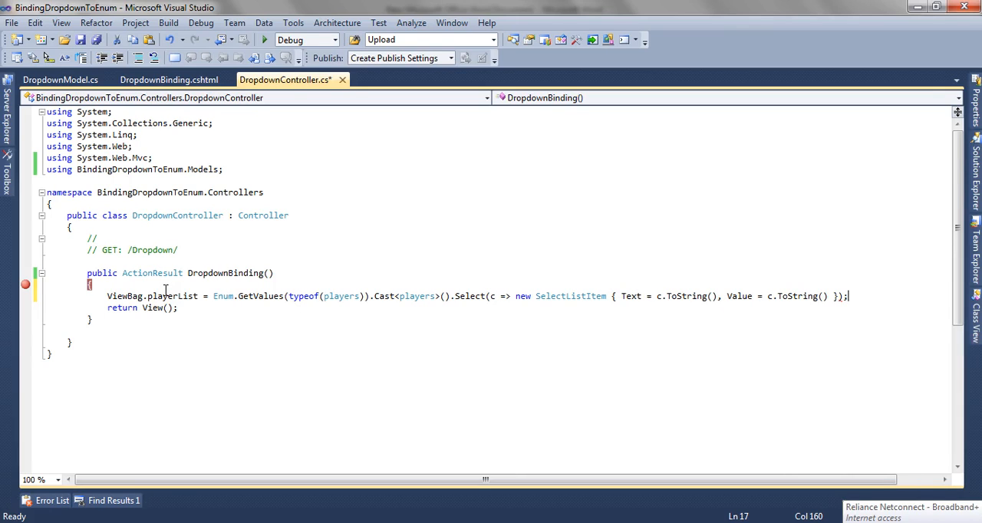
{"action": "key", "text": "ctrl+s"}
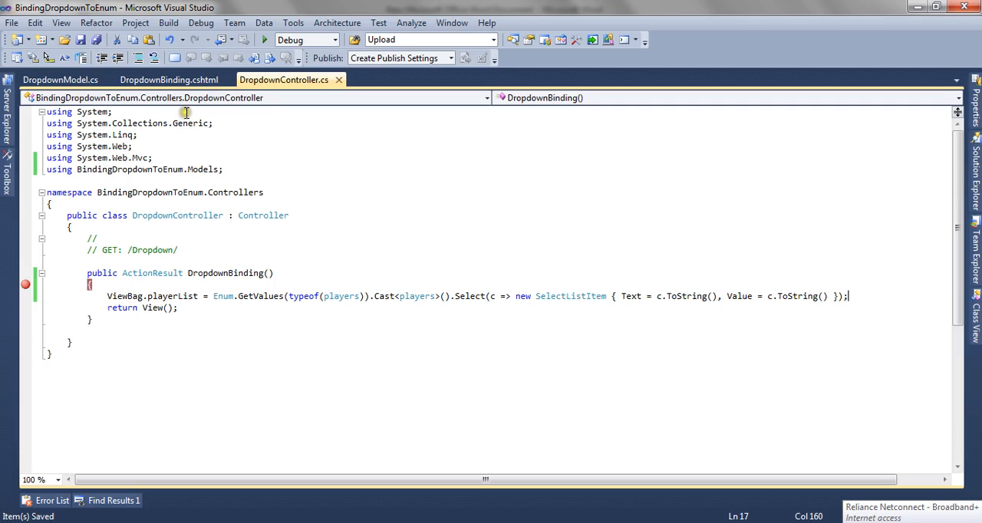
{"action": "left_click", "coordinate": [168, 80]}
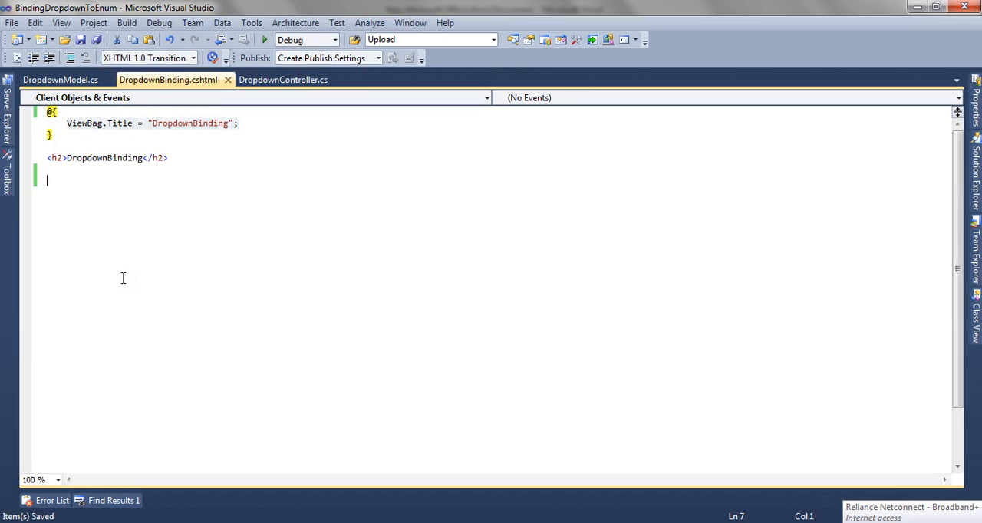
{"action": "type", "text": "@"}
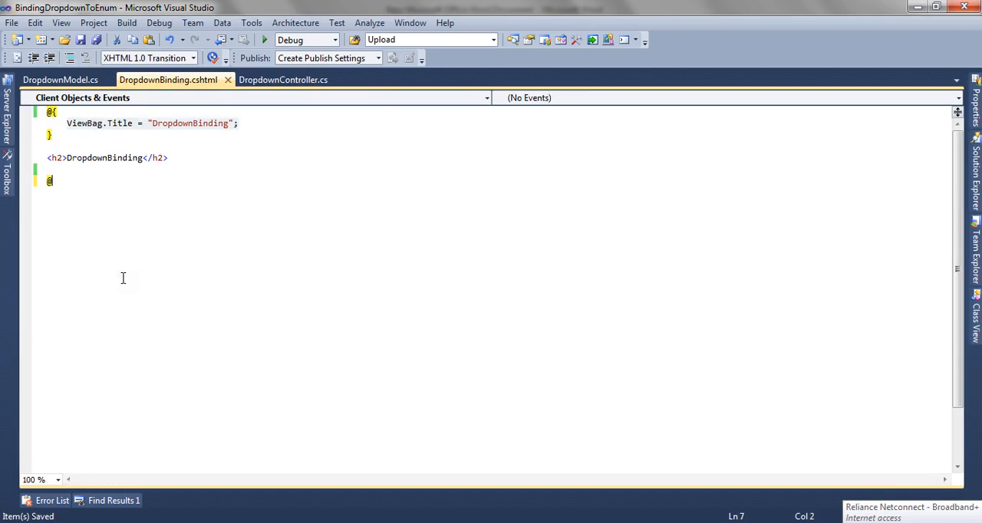
{"action": "type", "text": "Html.dr"}
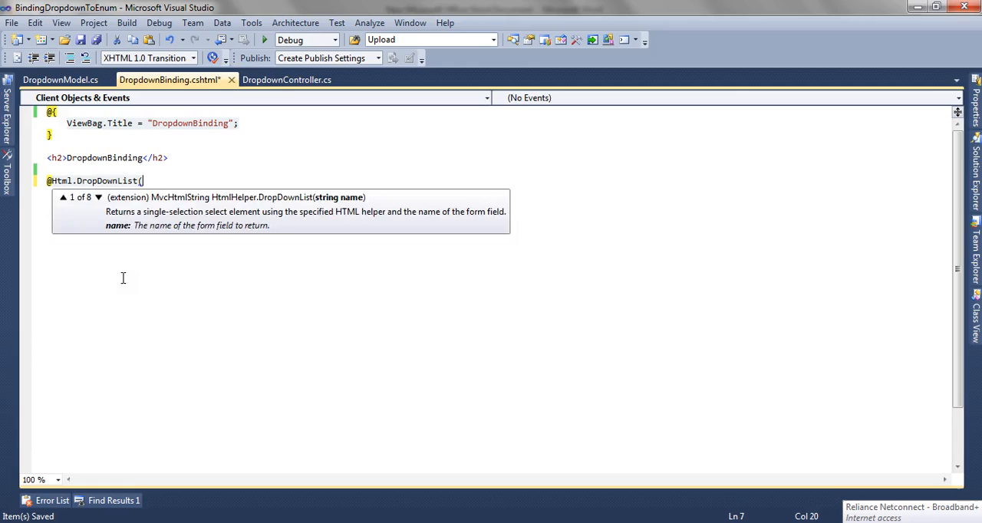
{"action": "type", "text": "\"\""}
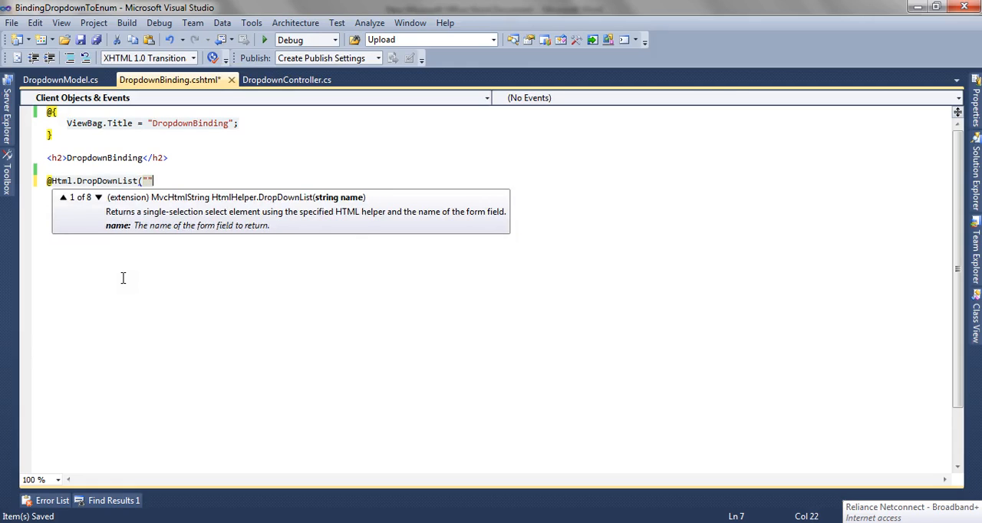
{"action": "type", "text": "myDropdown"}
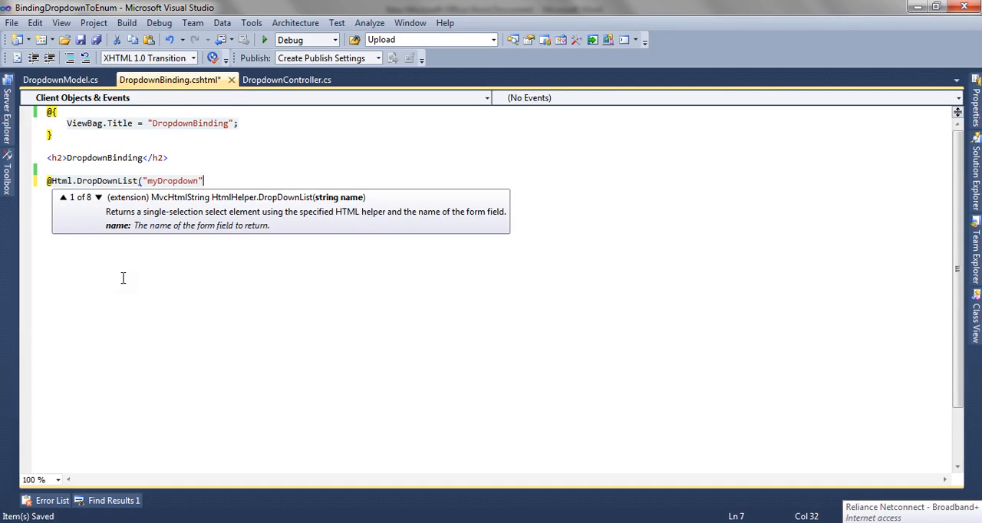
{"action": "type", "text": ","}
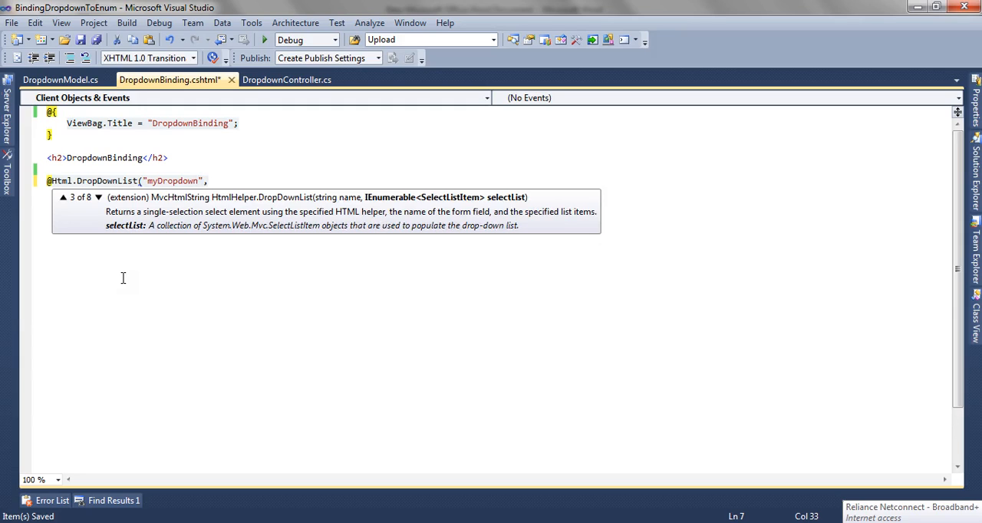
{"action": "type", "text": "ViewBag."}
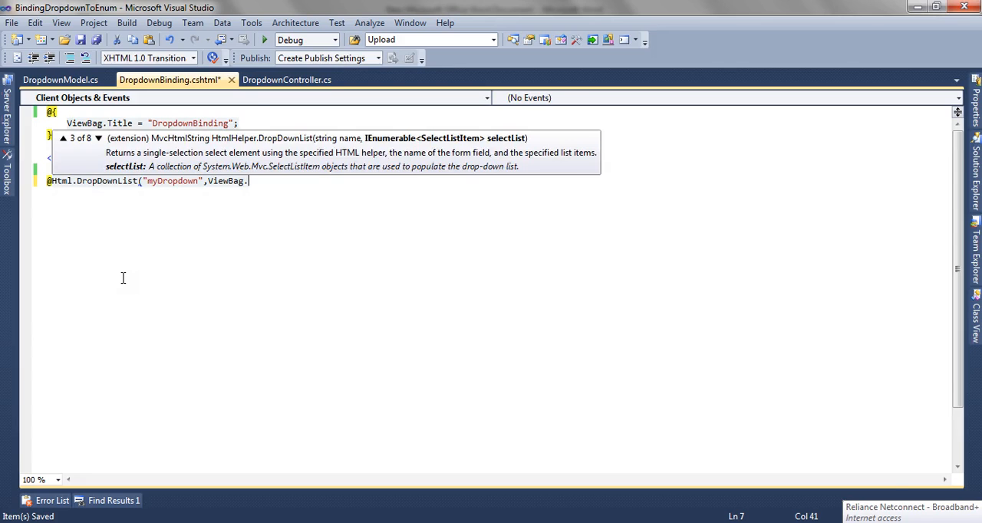
{"action": "left_click", "coordinate": [287, 80]}
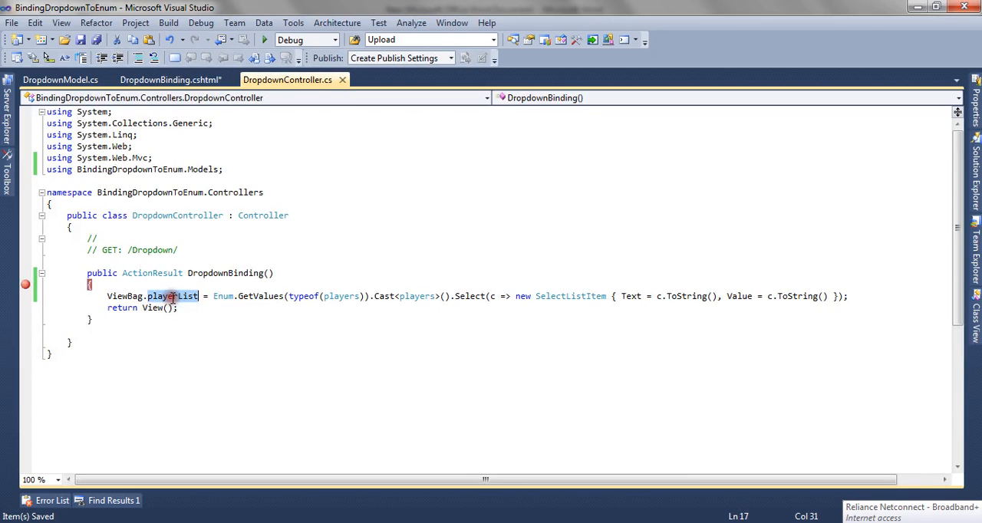
{"action": "left_click", "coordinate": [170, 79]}
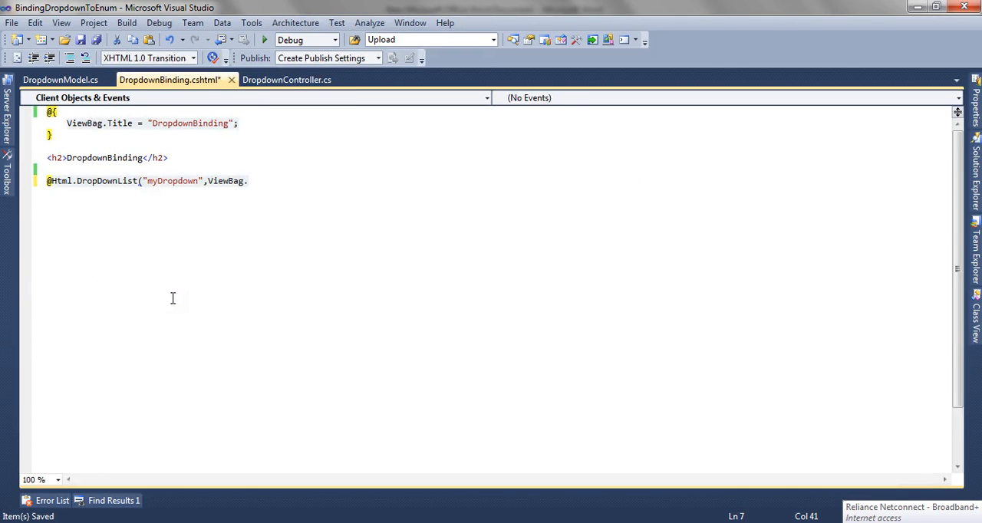
{"action": "type", "text": "playerList"}
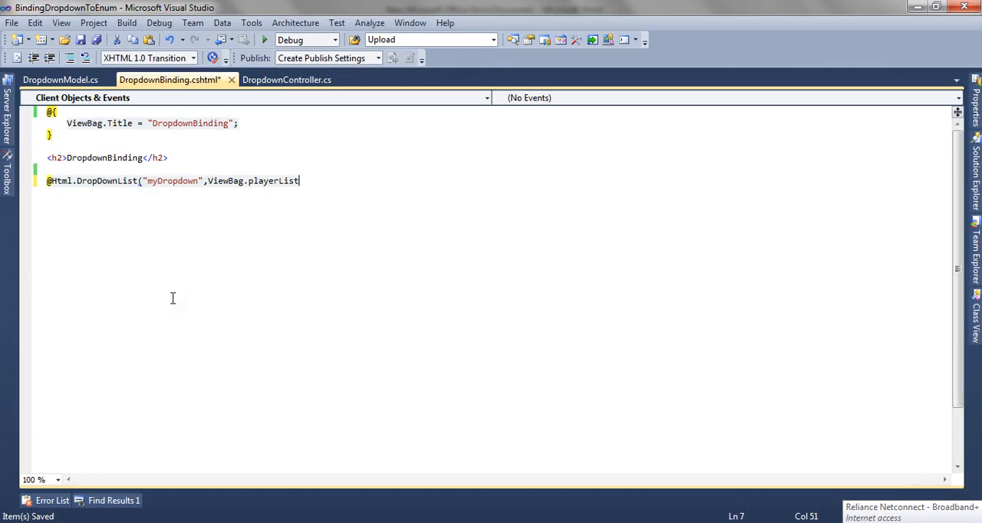
{"action": "type", "text": ")"}
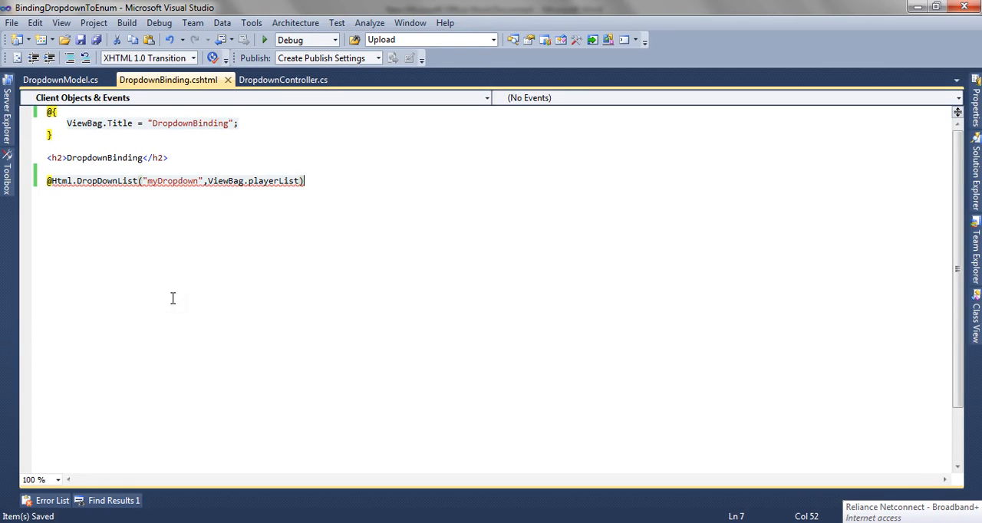
{"action": "mouse_move", "coordinate": [230, 181]}
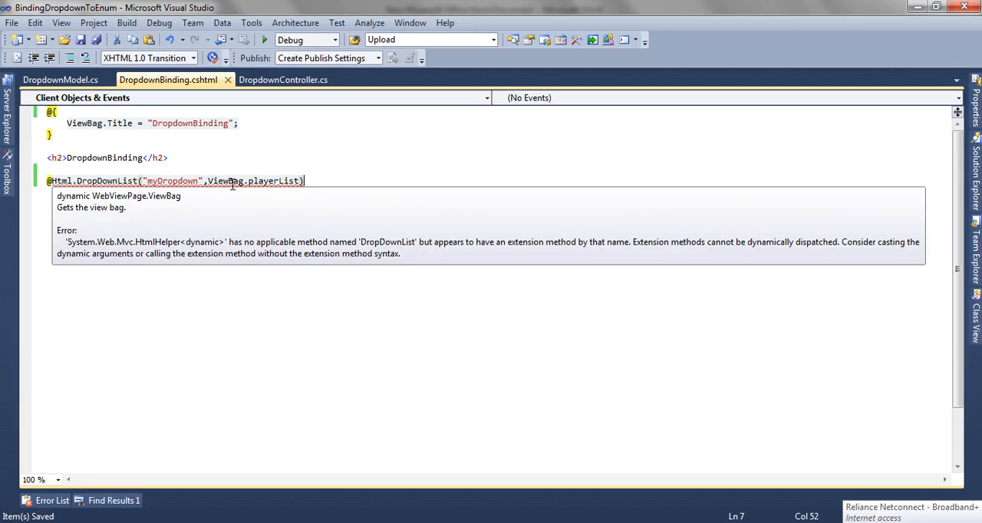
{"action": "mouse_move", "coordinate": [209, 180]}
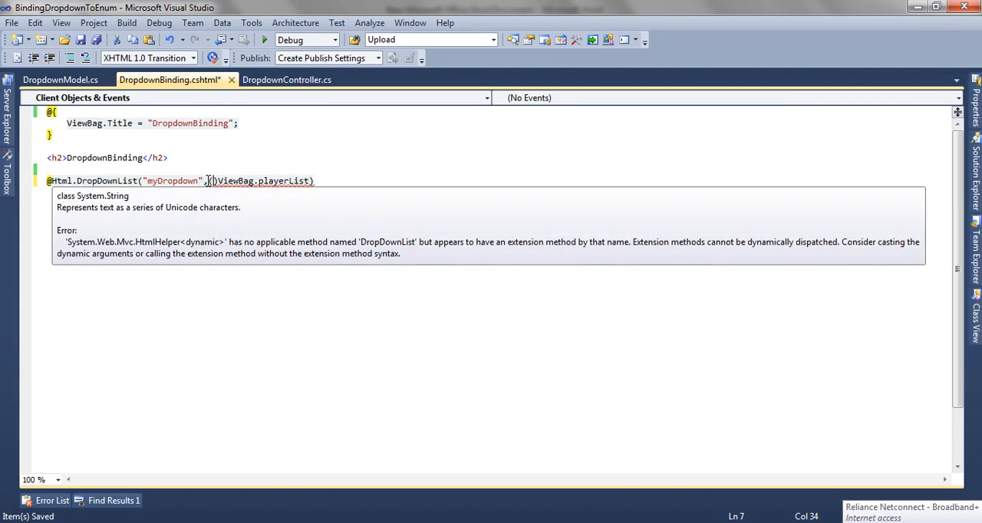
Insert the (IEnumerable<SelectListItem>) cast before ViewBag.playerList.
{"action": "type", "text": "(IEnumerable)"}
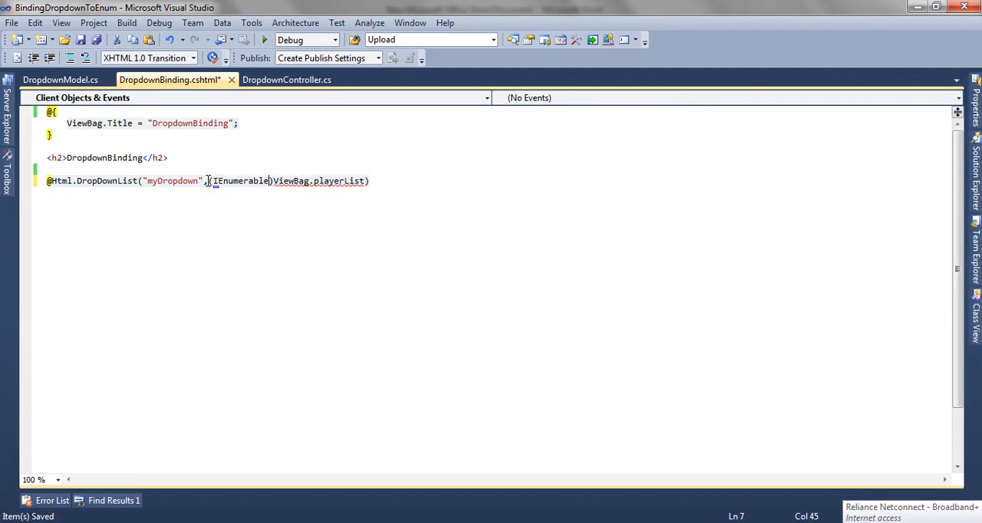
{"action": "type", "text": "<>"}
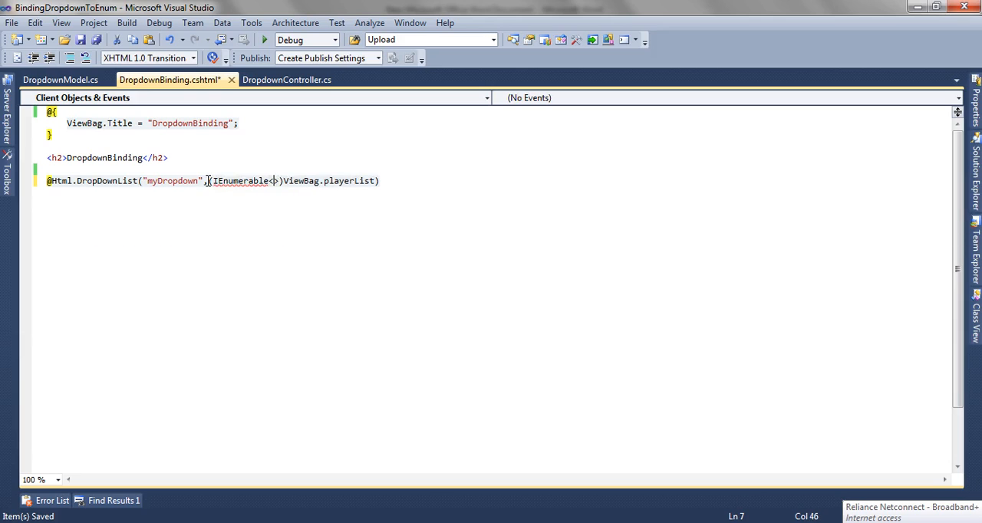
{"action": "type", "text": "sele"}
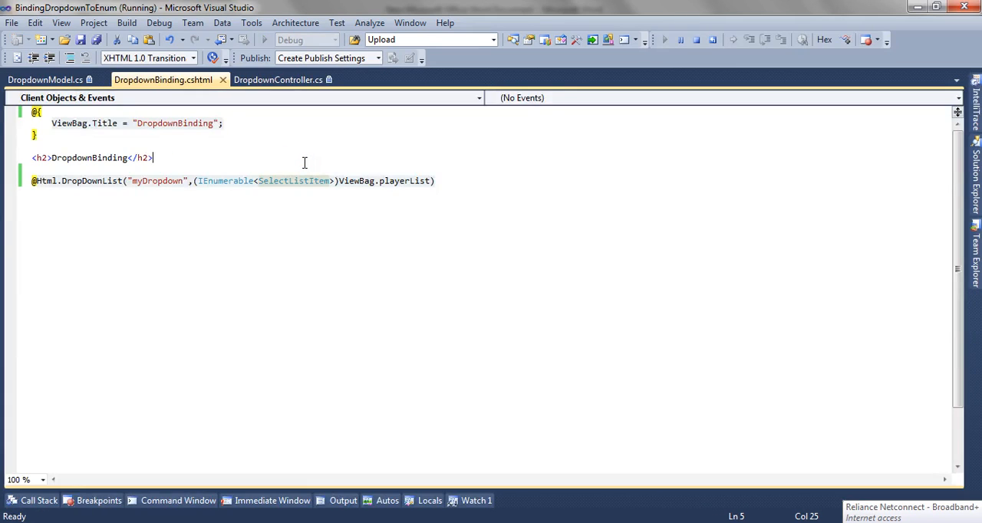
Debug the app and inspect ViewBag.playerList's four SelectListItems at the breakpoint.
{"action": "left_click", "coordinate": [663, 39]}
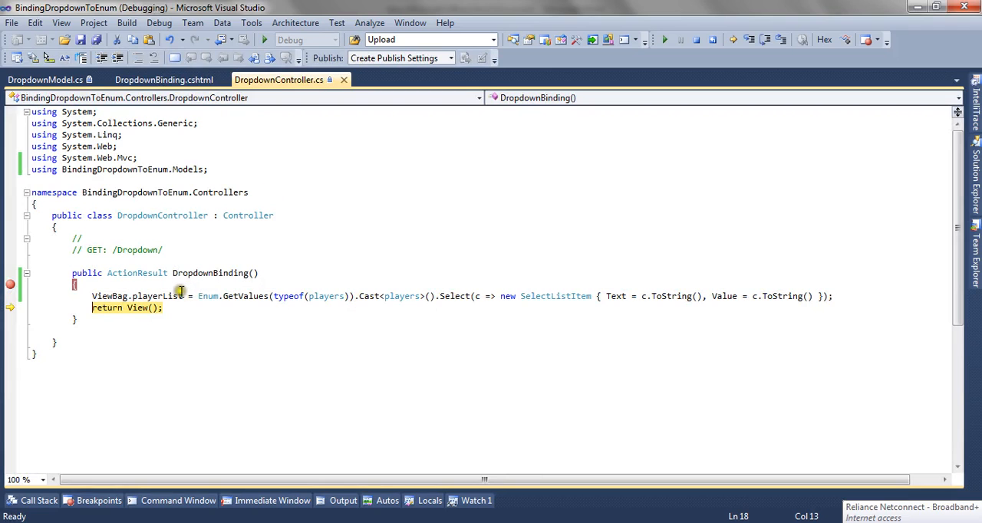
{"action": "mouse_move", "coordinate": [111, 296]}
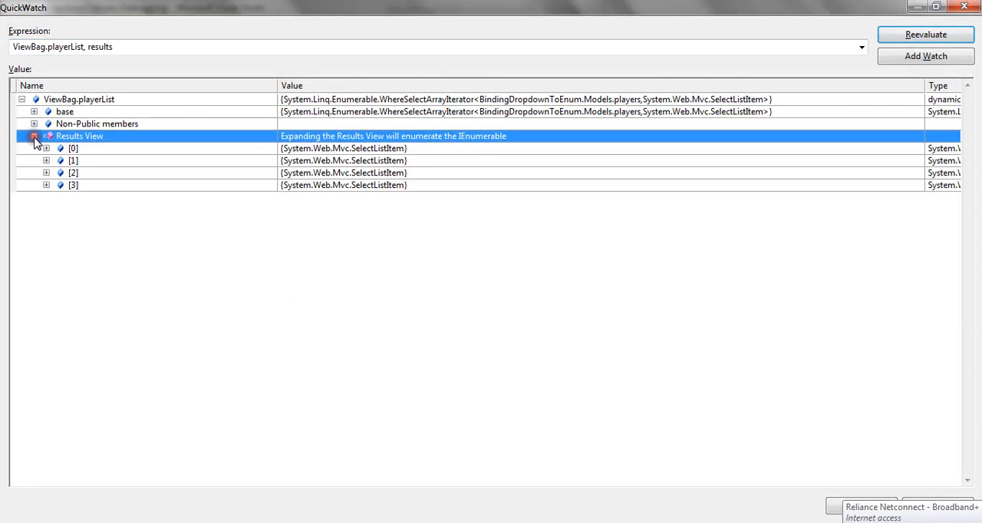
{"action": "left_click", "coordinate": [46, 148]}
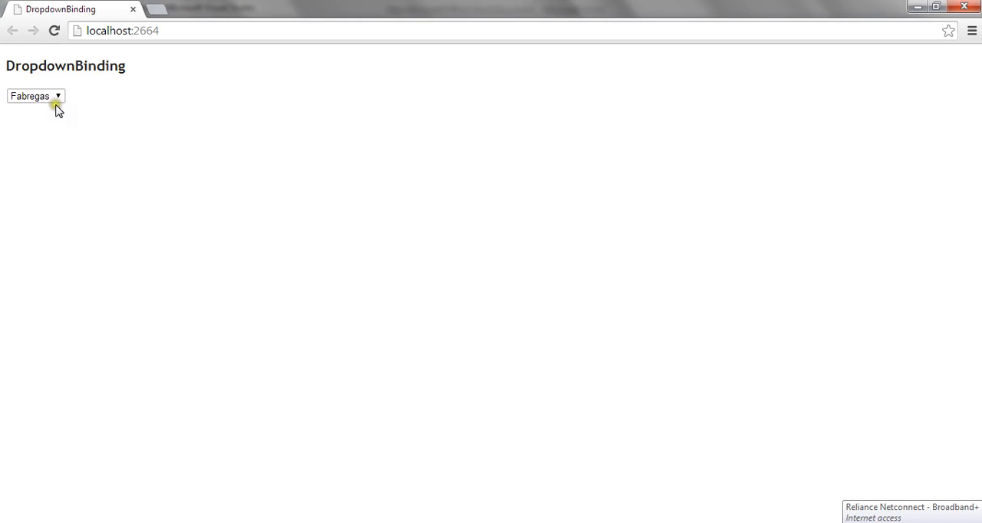
Open the Fabregas dropdown, then inspect its select myDropdown markup in Developer Tools.
{"action": "left_click", "coordinate": [35, 96]}
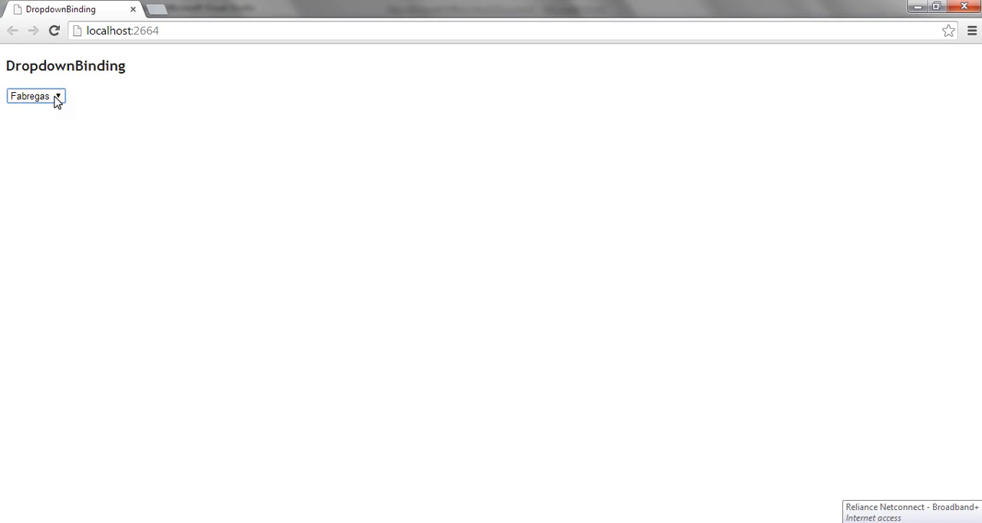
{"action": "key", "text": "F12"}
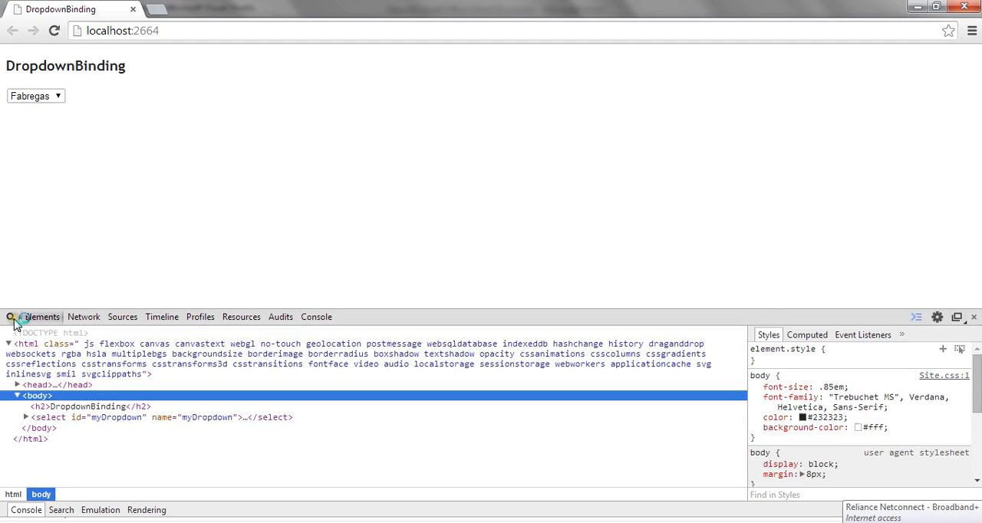
{"action": "left_click", "coordinate": [26, 417]}
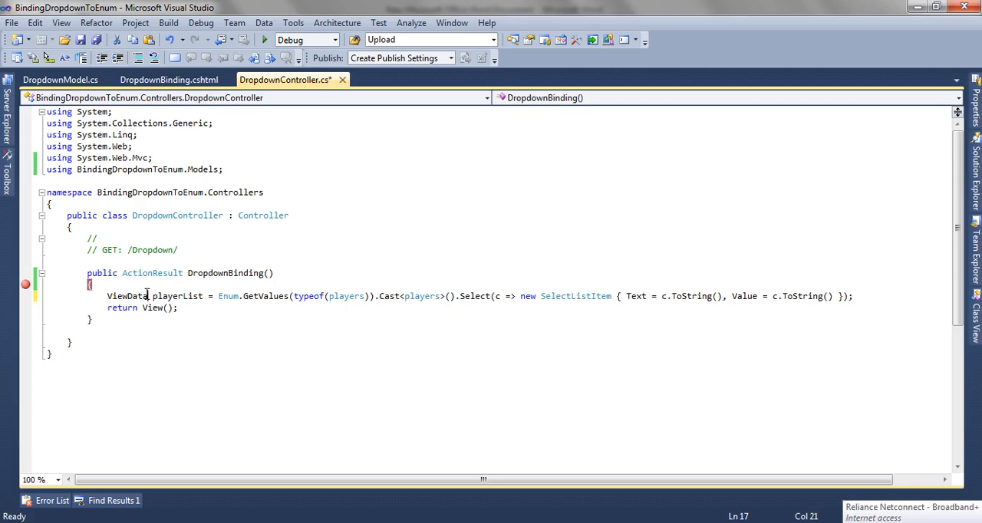
{"action": "mouse_move", "coordinate": [148, 297]}
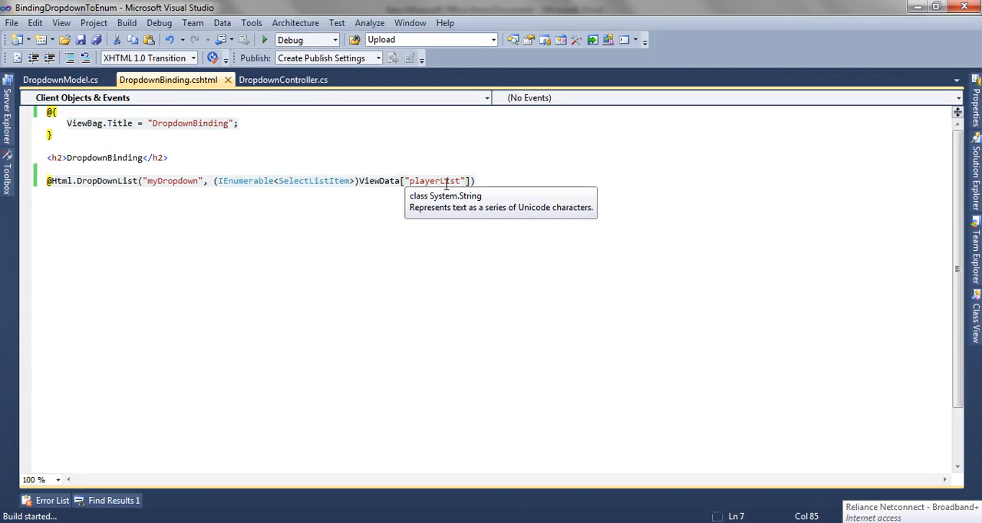
Run the project after moving the player list to ViewData["playerList"].
{"action": "left_click", "coordinate": [264, 39]}
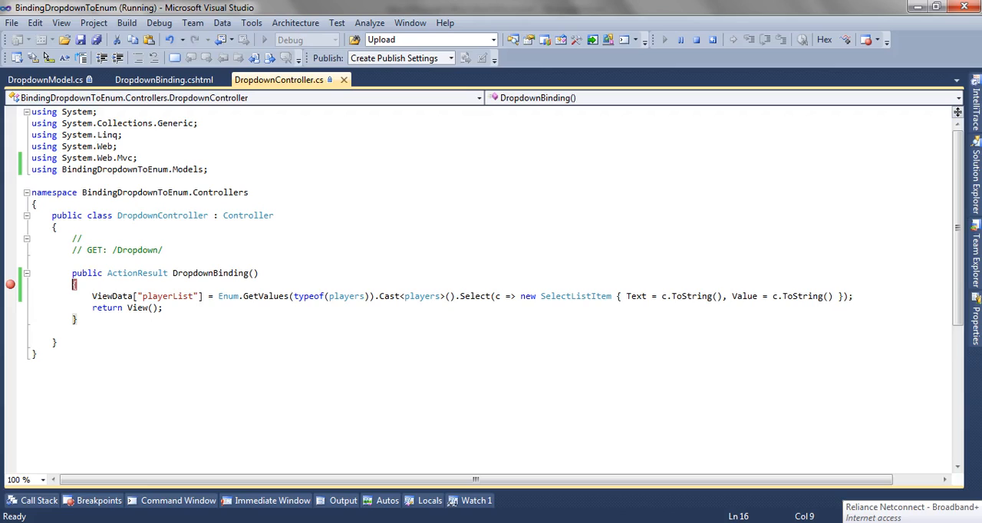
{"action": "mouse_move", "coordinate": [265, 366]}
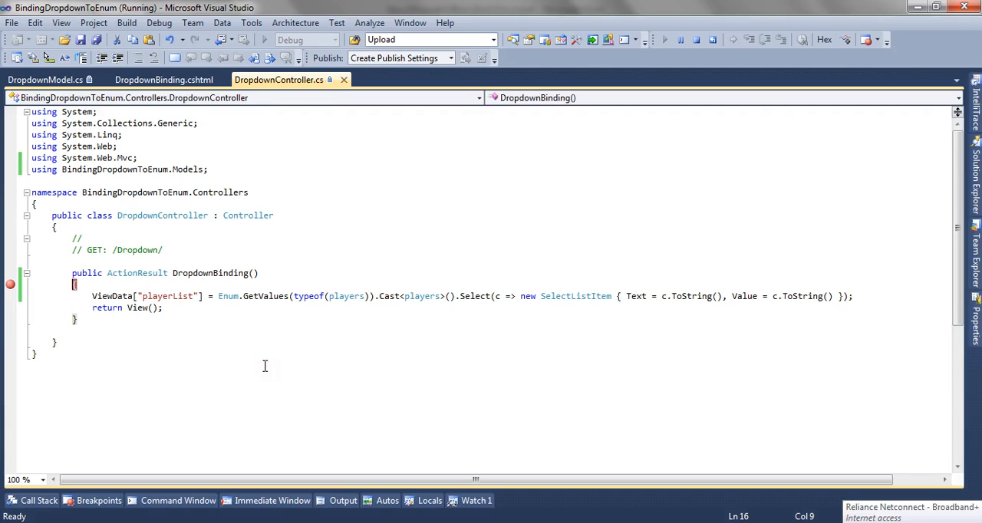
{"action": "mouse_move", "coordinate": [197, 227]}
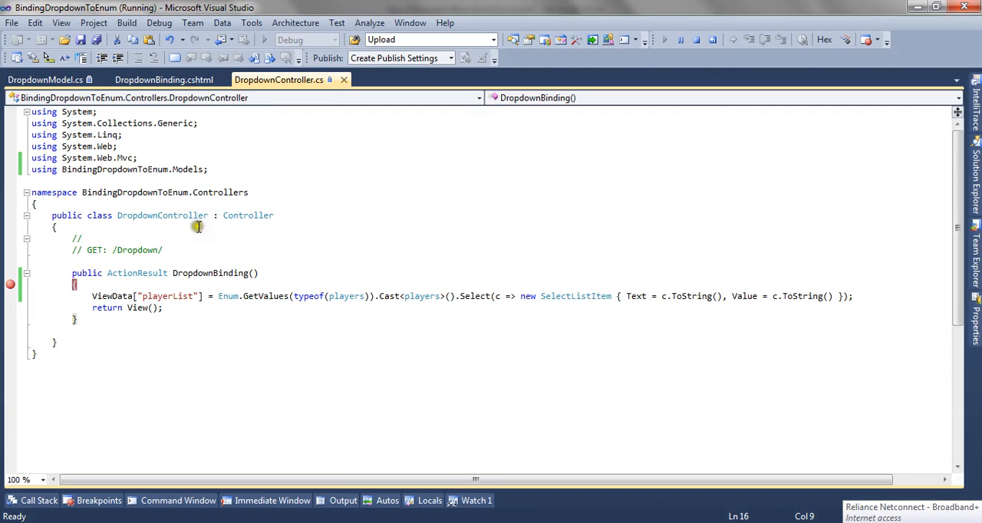
Show the DropdownBinding.cshtml view with its ViewData["playerList"] DropDownList call.
{"action": "left_click", "coordinate": [163, 79]}
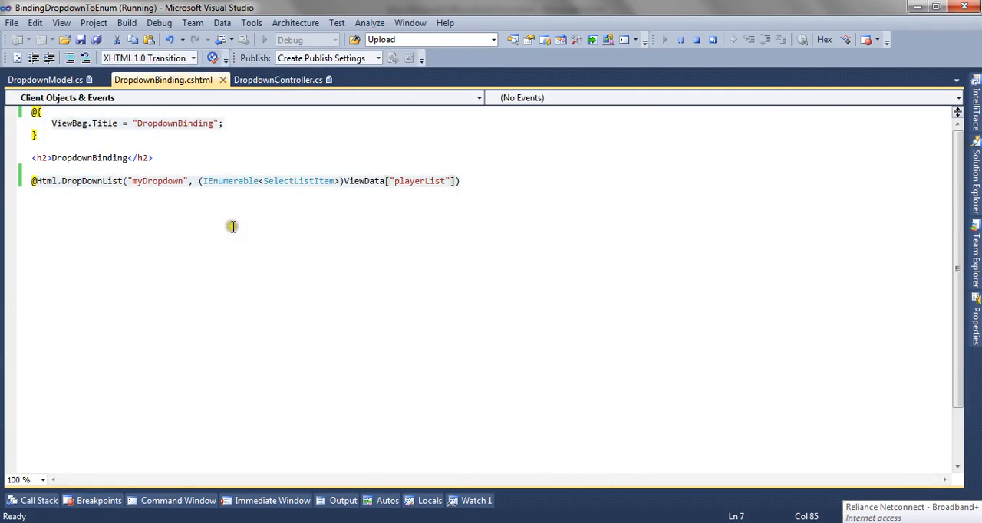